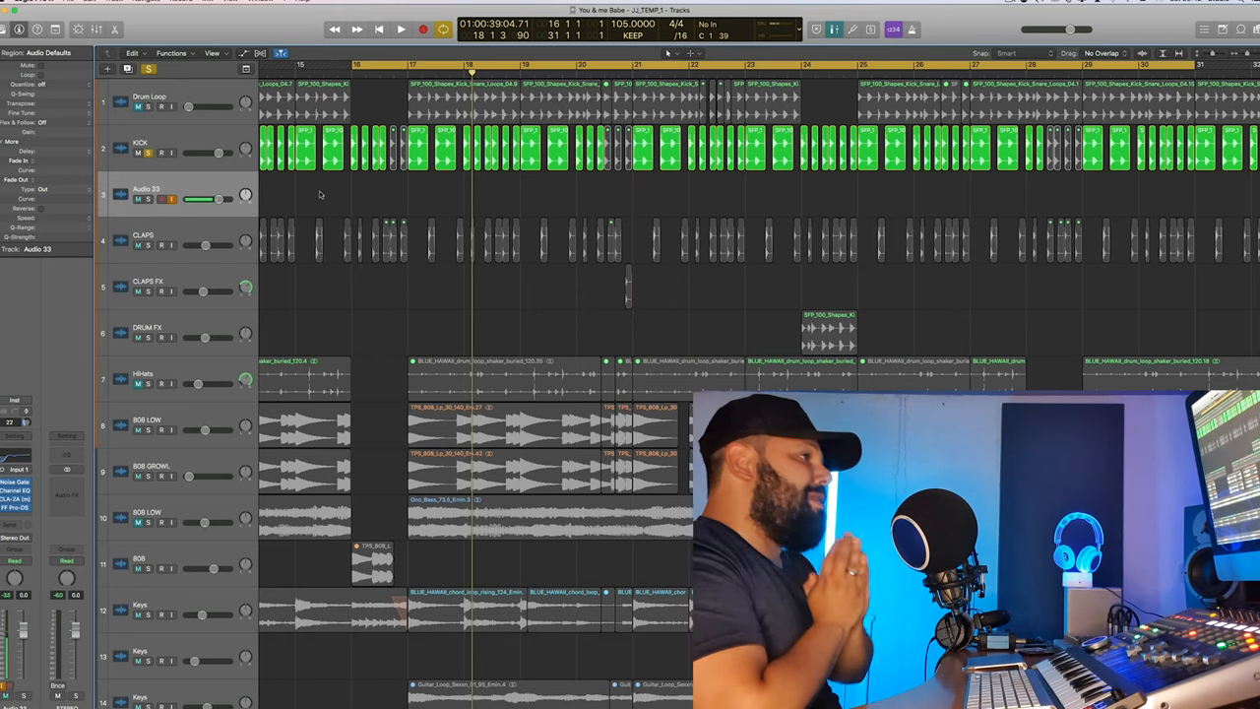
# - Bring up the Channel EQ plugin window on the KICK track
pyautogui.click(139, 142)
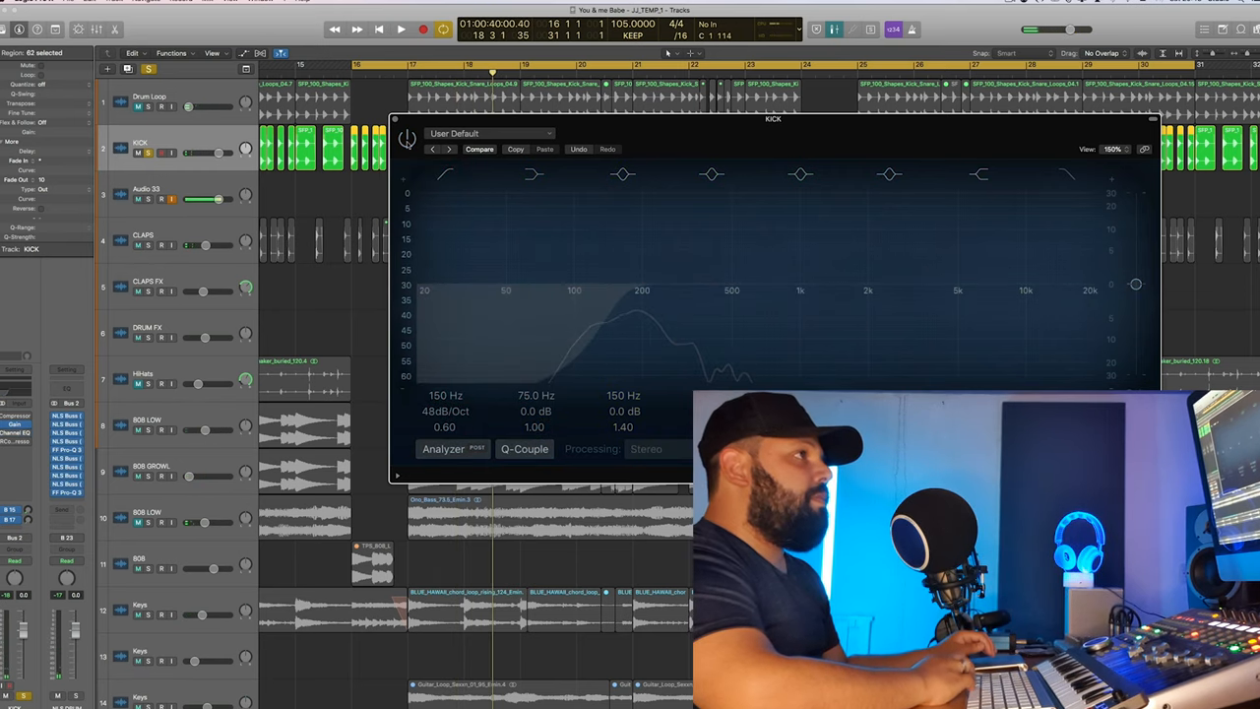
# - Enable the kick EQ's low-cut band, set its frequency to 40 Hz, and close the EQ
pyautogui.click(400, 29)
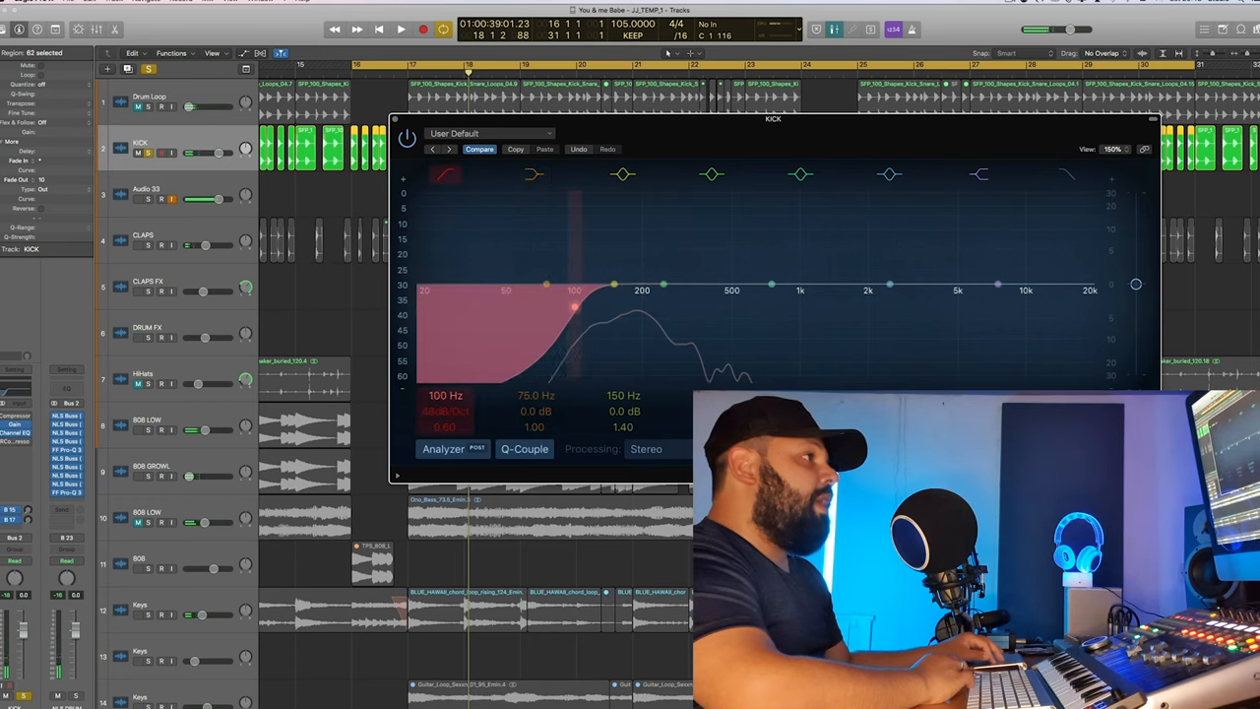
pyautogui.moveTo(575, 285); pyautogui.dragTo(504, 307)
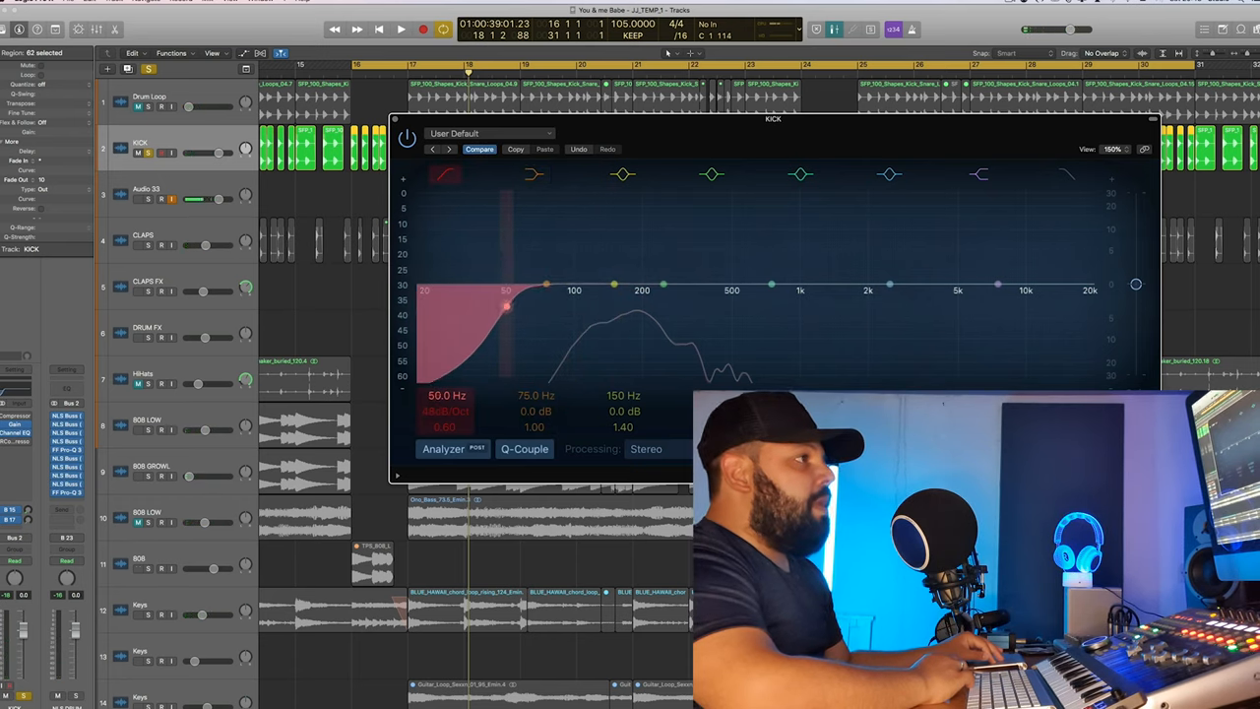
pyautogui.moveTo(508, 286); pyautogui.dragTo(483, 307)
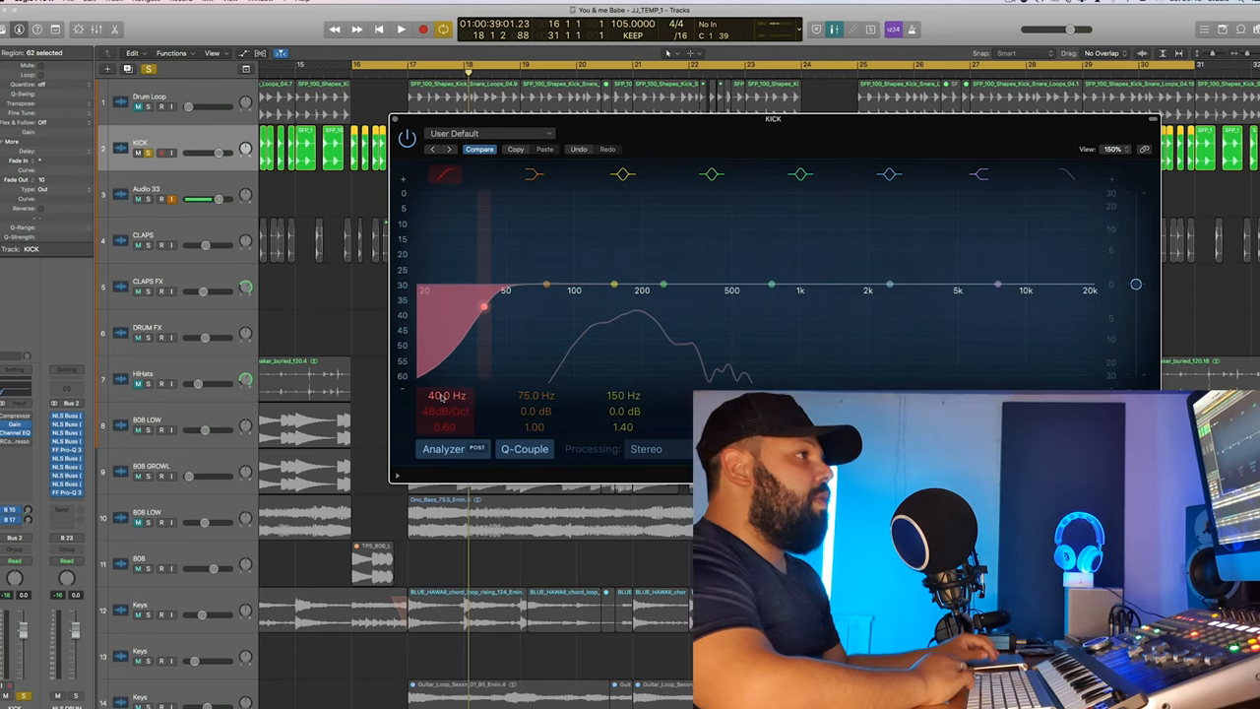
pyautogui.click(402, 29)
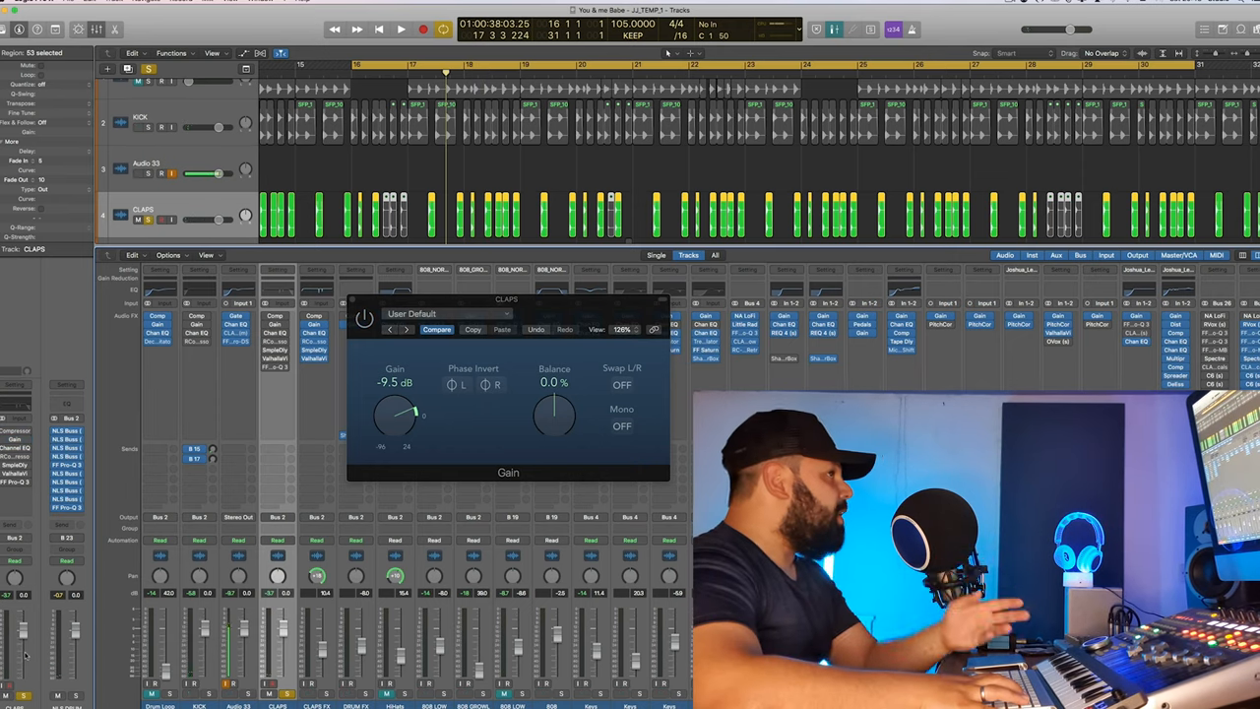
# - Play the song and turn the CLAPS Gain knob down to about -9.5 dB
pyautogui.click(399, 30)
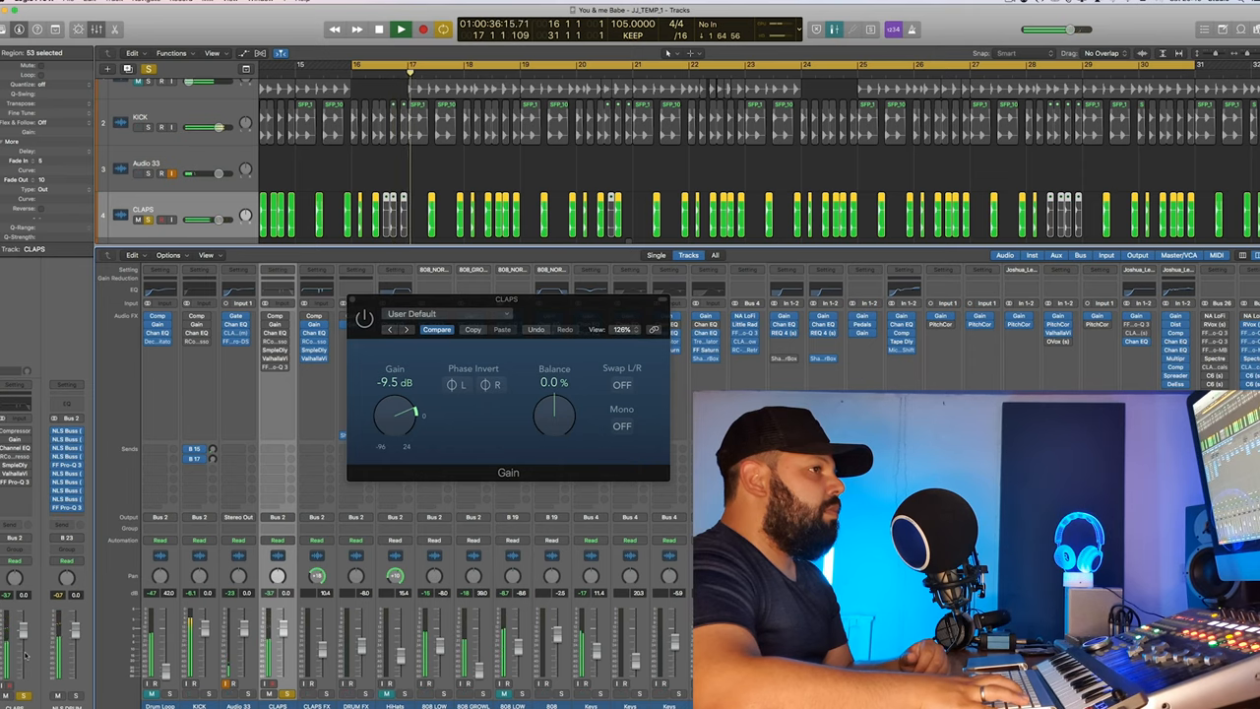
pyautogui.click(378, 30)
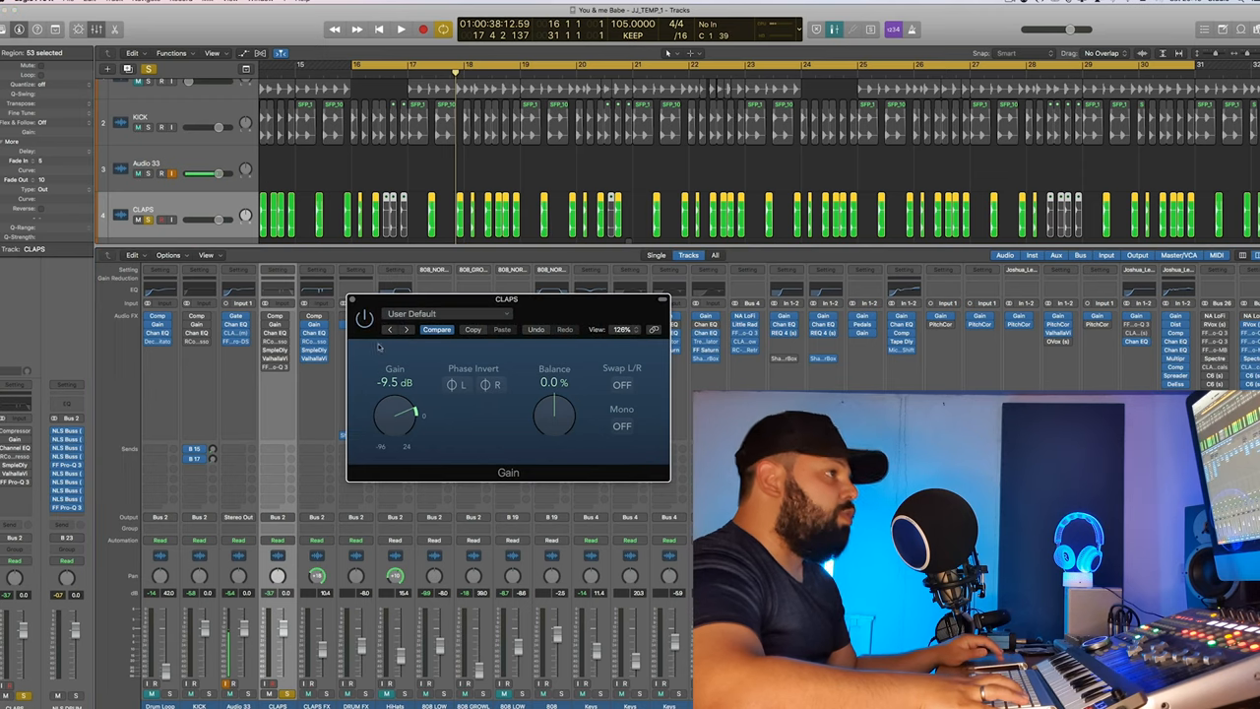
pyautogui.moveTo(397, 412); pyautogui.dragTo(402, 423)
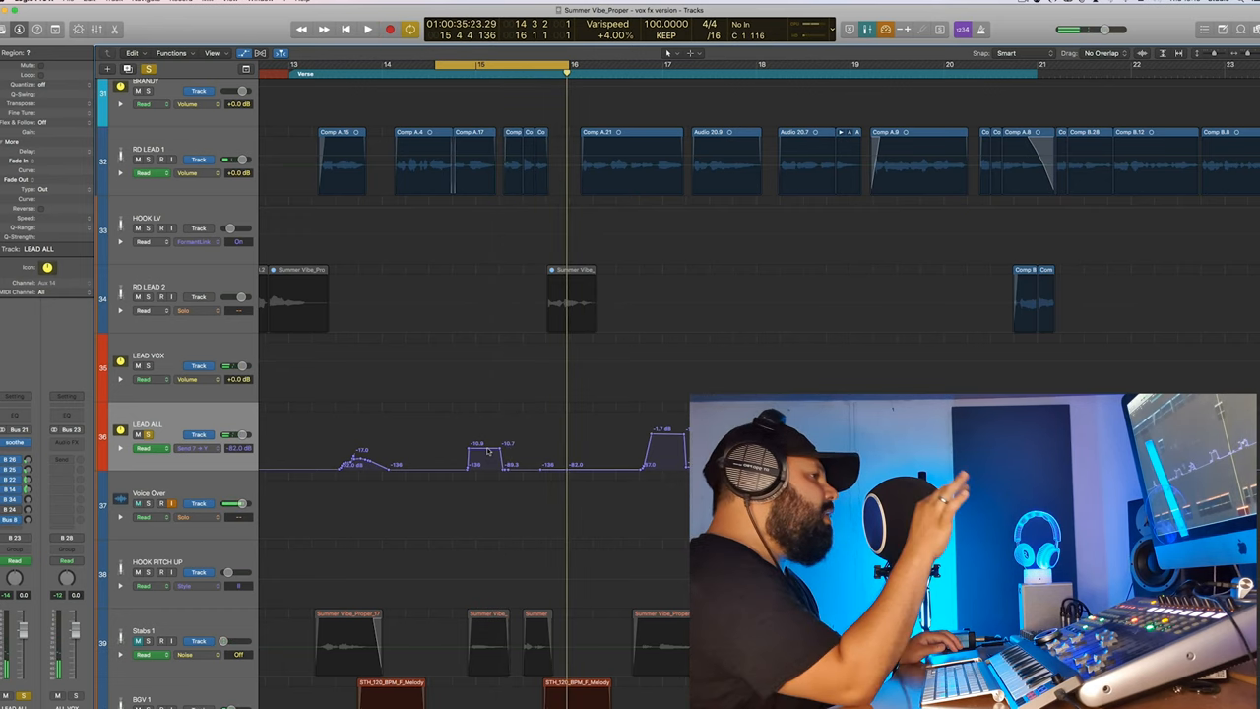
# - Raise the second throw's automation node on LEAD ALL, hide automation, and play the section
pyautogui.click(367, 30)
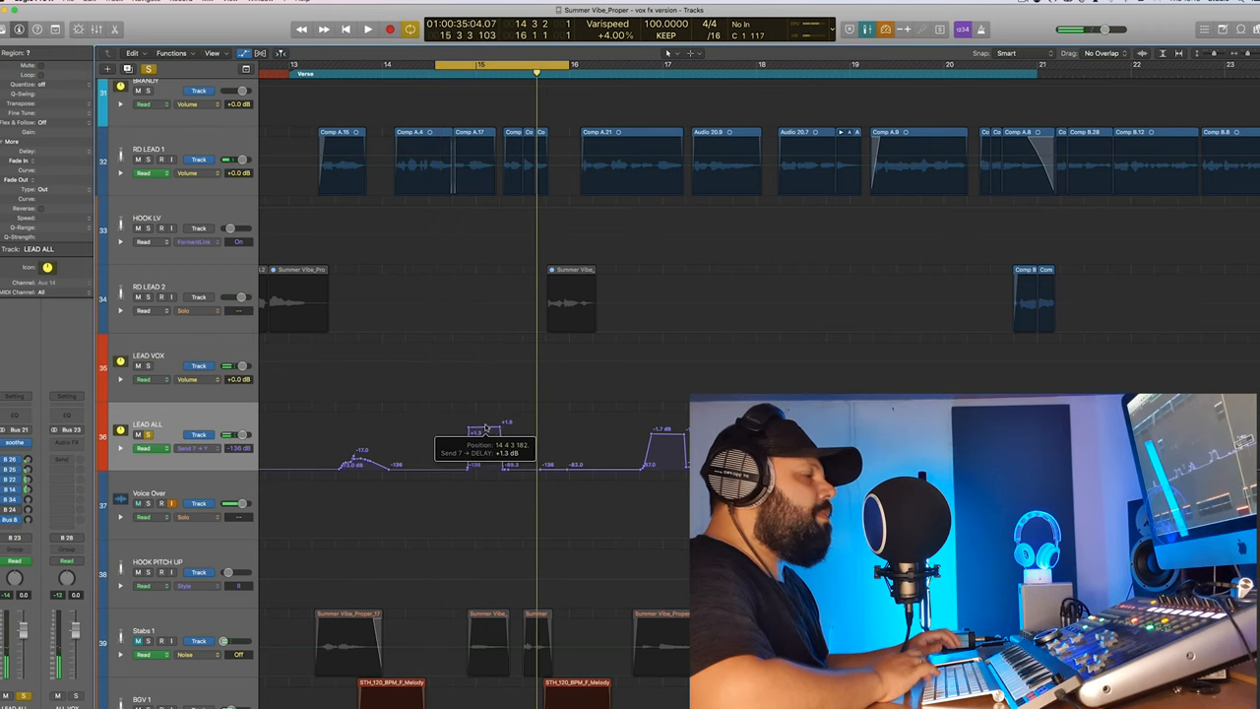
pyautogui.click(366, 30)
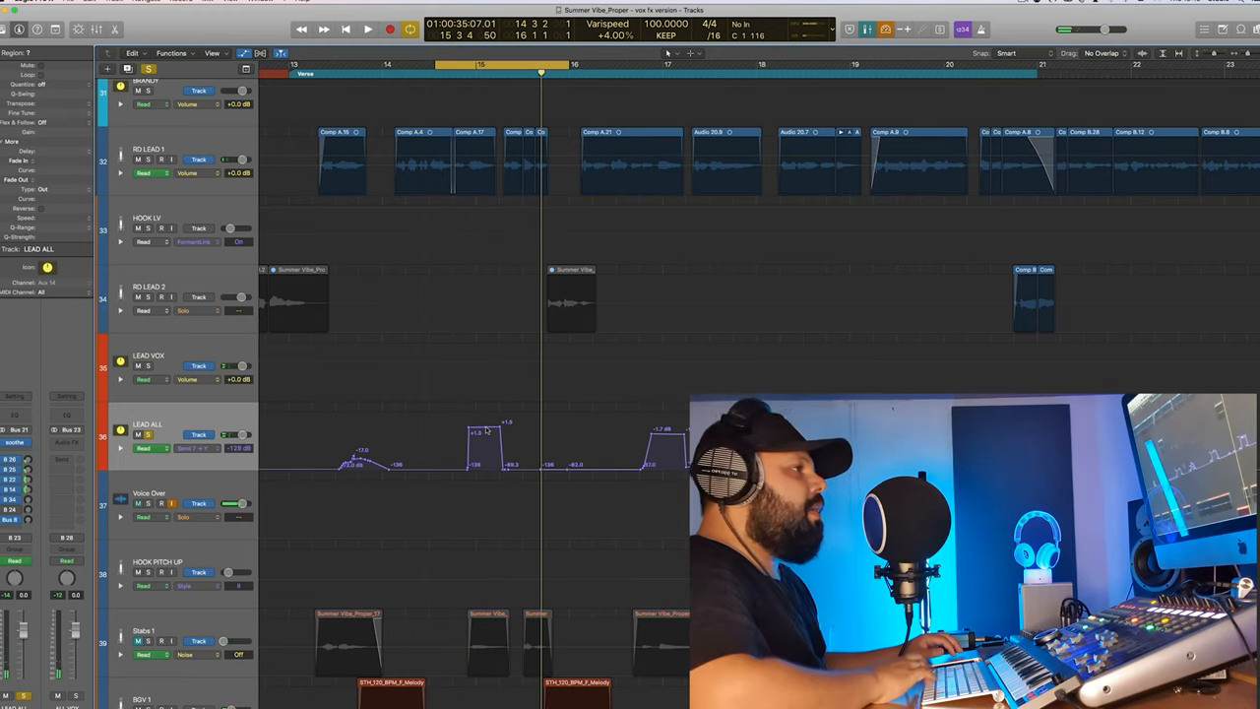
pyautogui.click(366, 30)
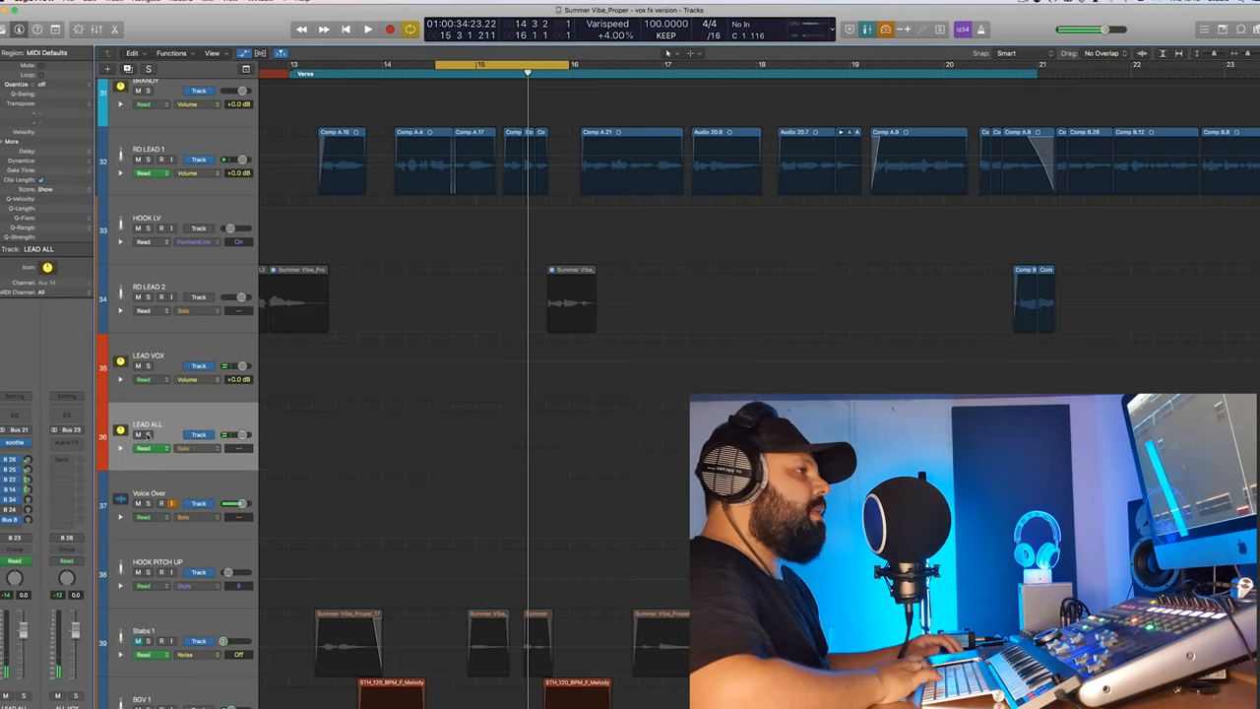
pyautogui.click(367, 30)
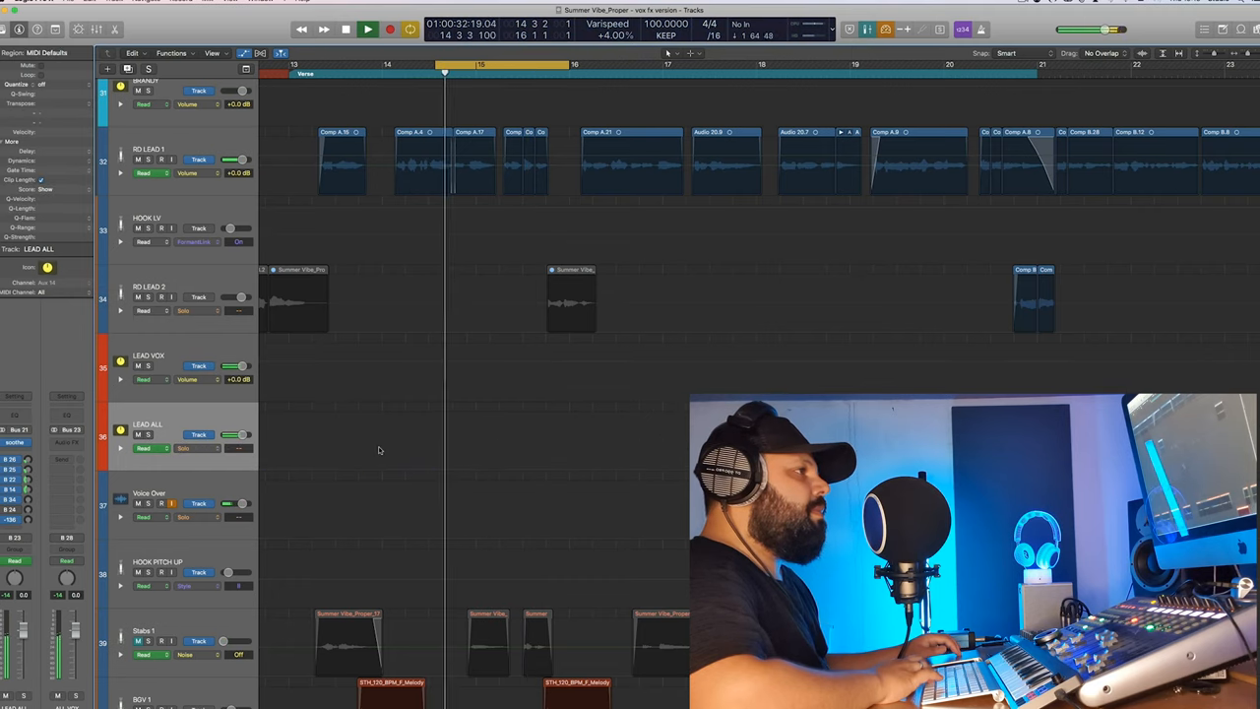